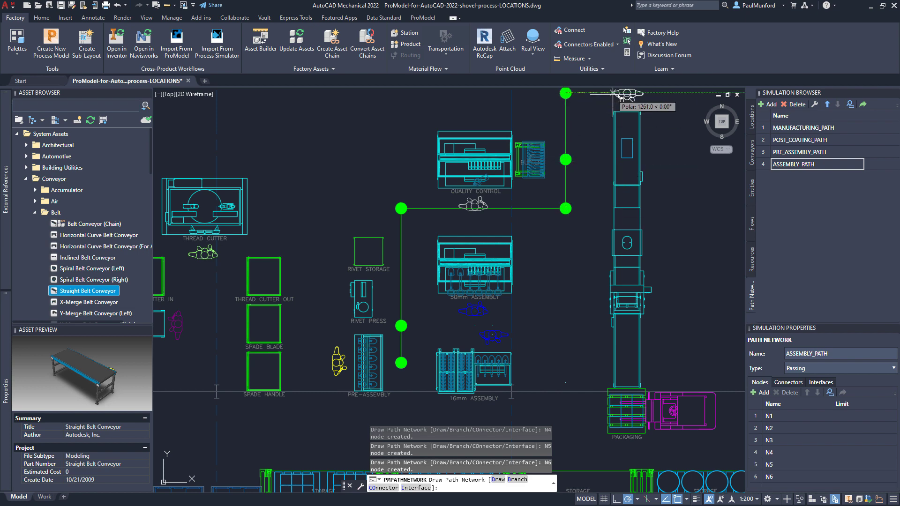
- Start the ProModel simulation on the shovel-process layout so parts animate between machines
{"action": "left_click", "coordinate": [251, 81]}
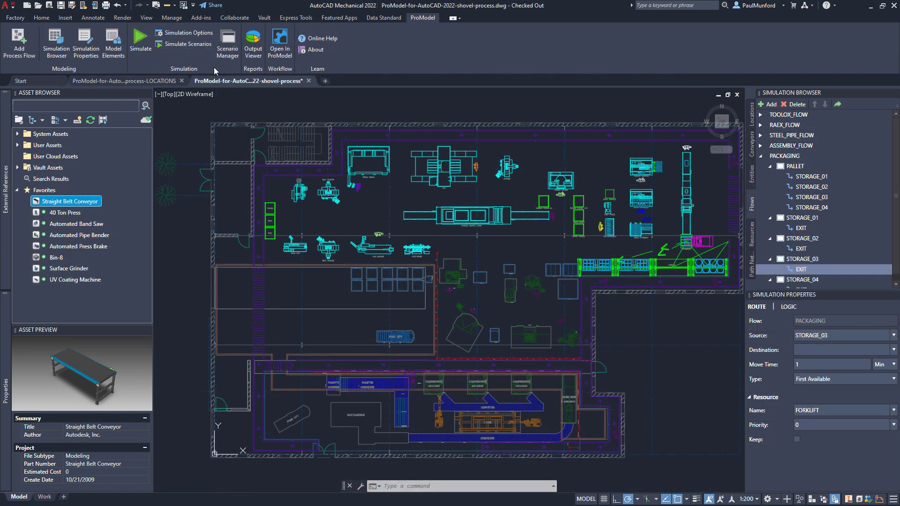
{"action": "left_click", "coordinate": [280, 43]}
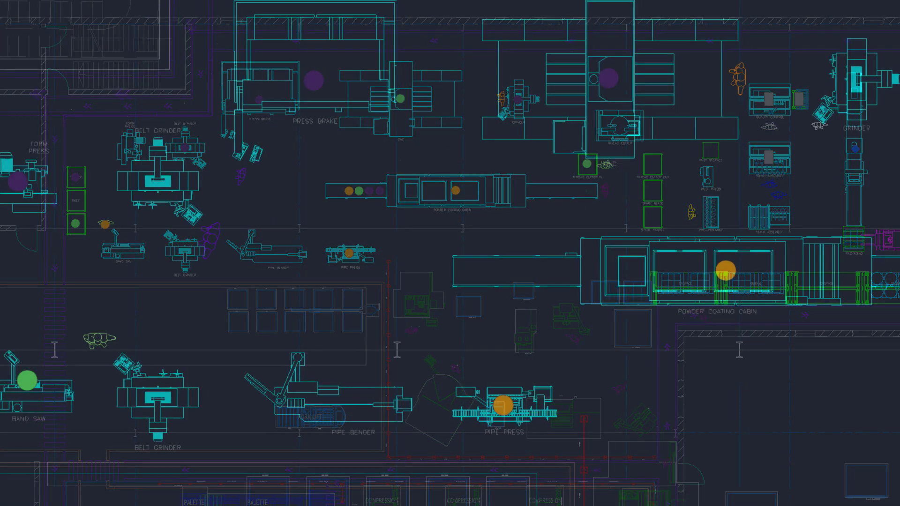
- Scroll the Asset Browser results listing the 40 ton press assets
{"action": "scroll", "scroll_direction": "up", "scroll_amount": 3}
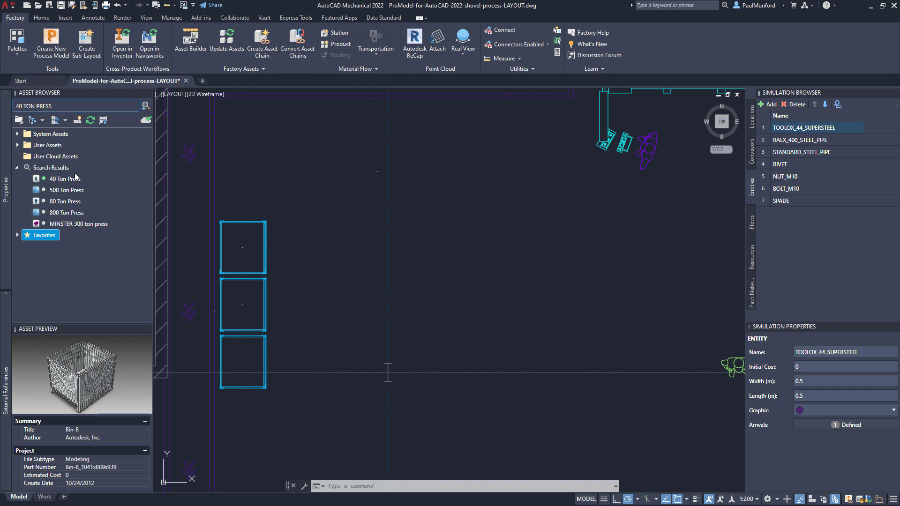
- Begin placing the 40 Ton Press asset from the search results
{"action": "double_click", "coordinate": [65, 178]}
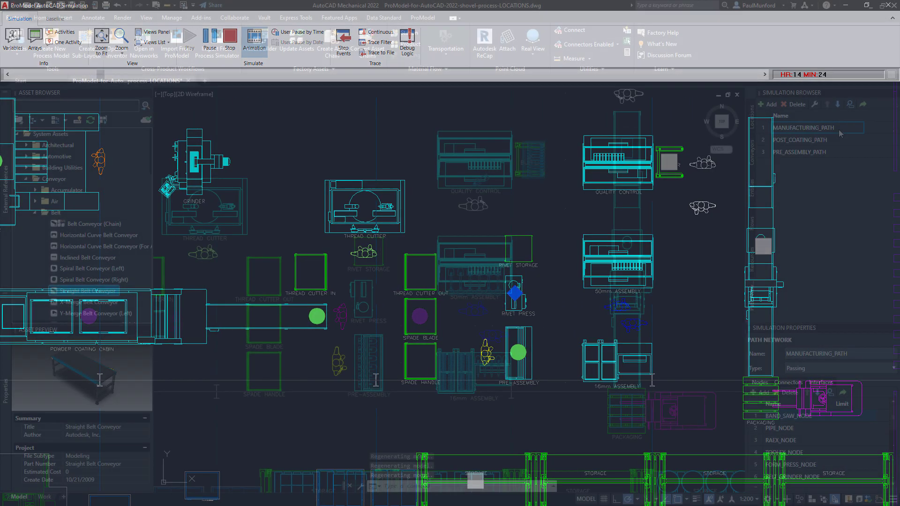
- Expand the POST_COATING_PATH network and its nodes in the Simulation Browser
{"action": "left_click", "coordinate": [799, 140]}
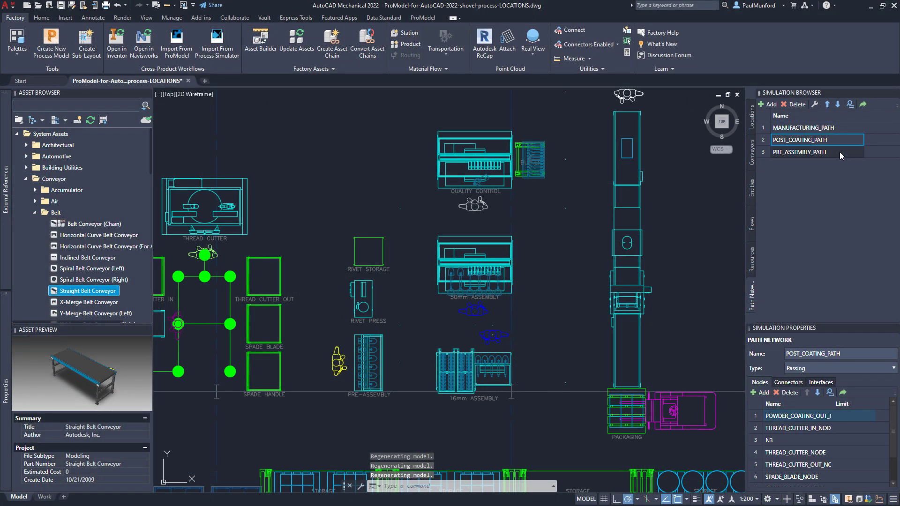
{"action": "left_click", "coordinate": [798, 152]}
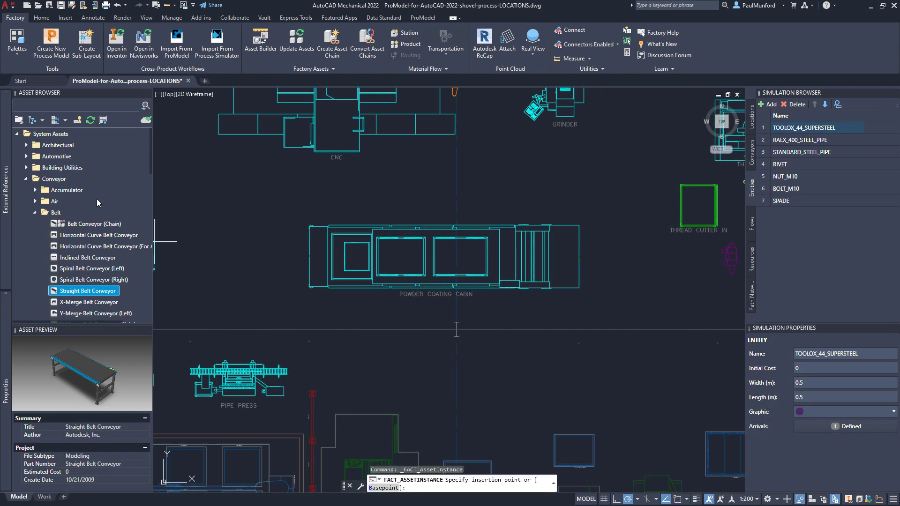
{"action": "mouse_move", "coordinate": [298, 241]}
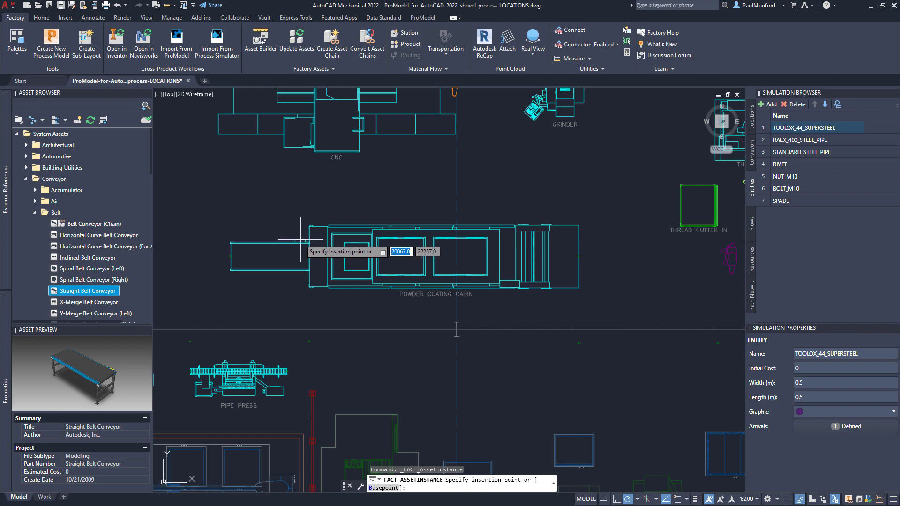
{"action": "mouse_move", "coordinate": [621, 252]}
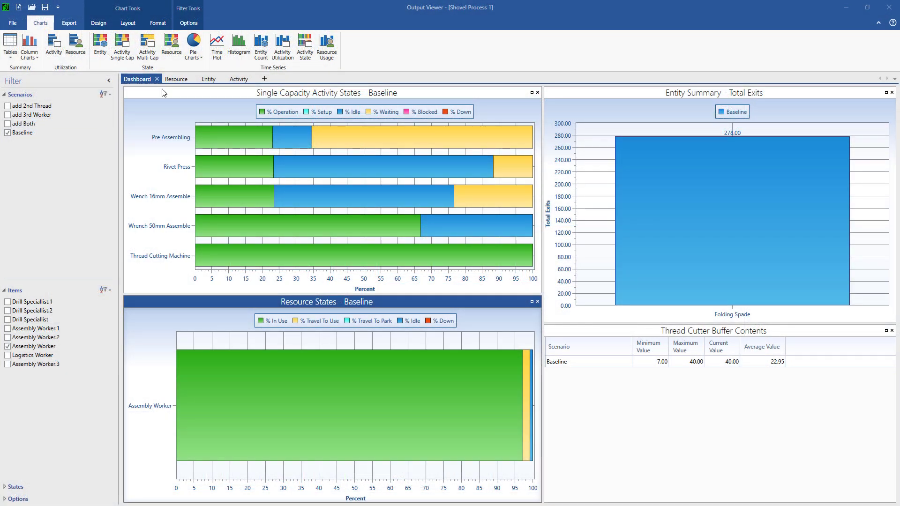
- Review the Resource, Entity and Activity result charts in the Output Viewer dashboard
{"action": "left_click", "coordinate": [176, 79]}
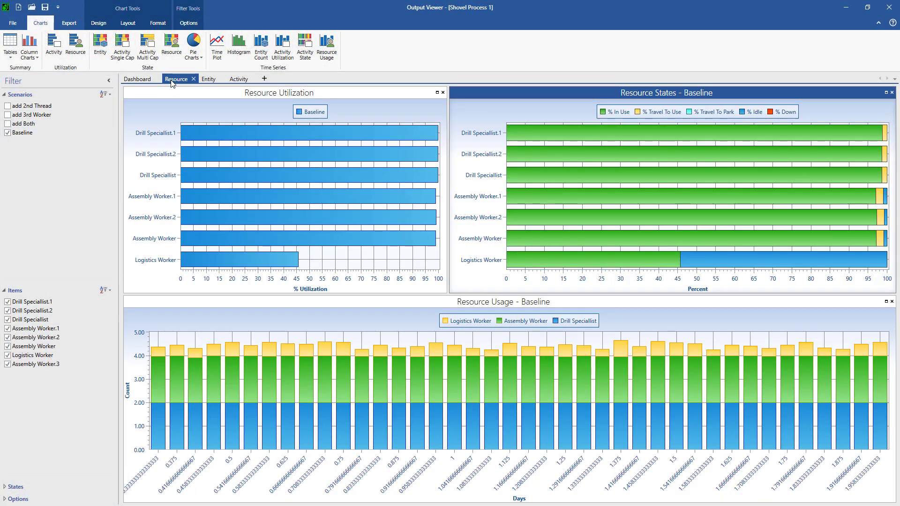
{"action": "left_click", "coordinate": [208, 79]}
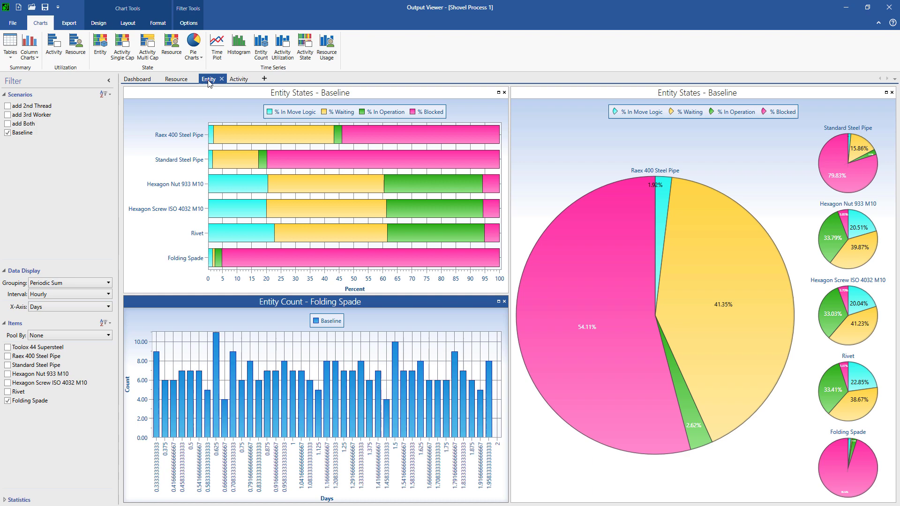
{"action": "left_click", "coordinate": [239, 79]}
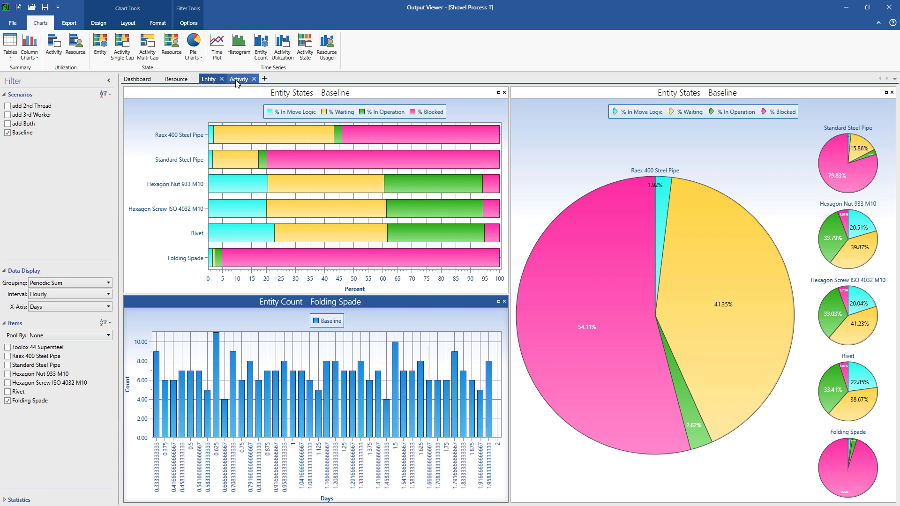
{"action": "left_click", "coordinate": [222, 79]}
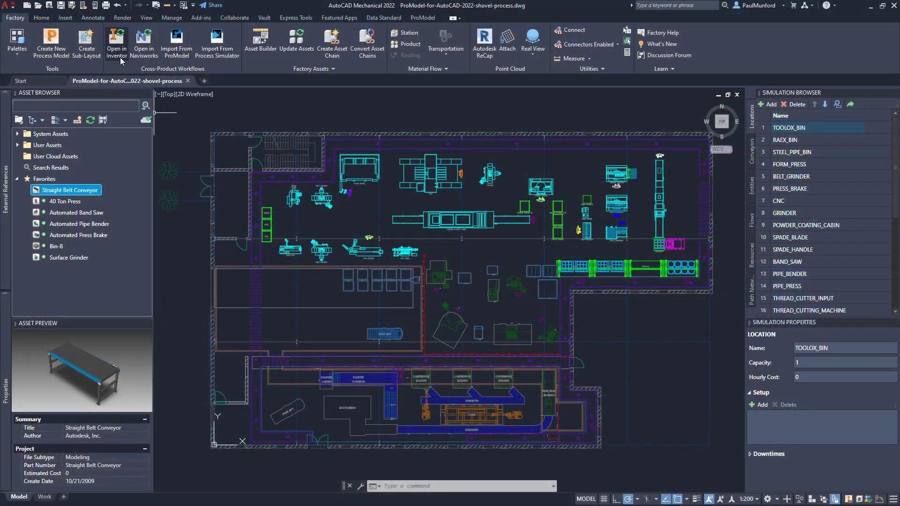
- Load the factory layout into Navisworks as a 3D digital twin
{"action": "left_click", "coordinate": [116, 42]}
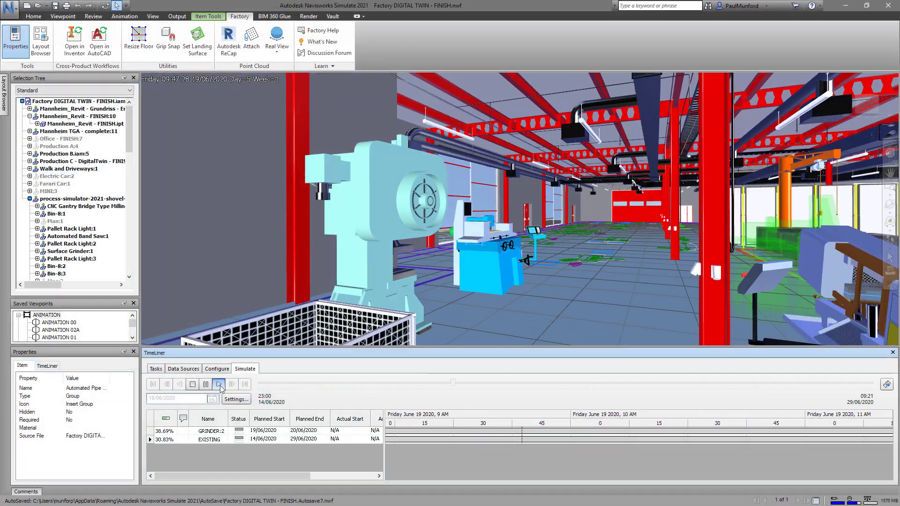
- Play the TimeLiner simulation, advancing equipment tasks from mid to late June 2020
{"action": "left_click", "coordinate": [219, 384]}
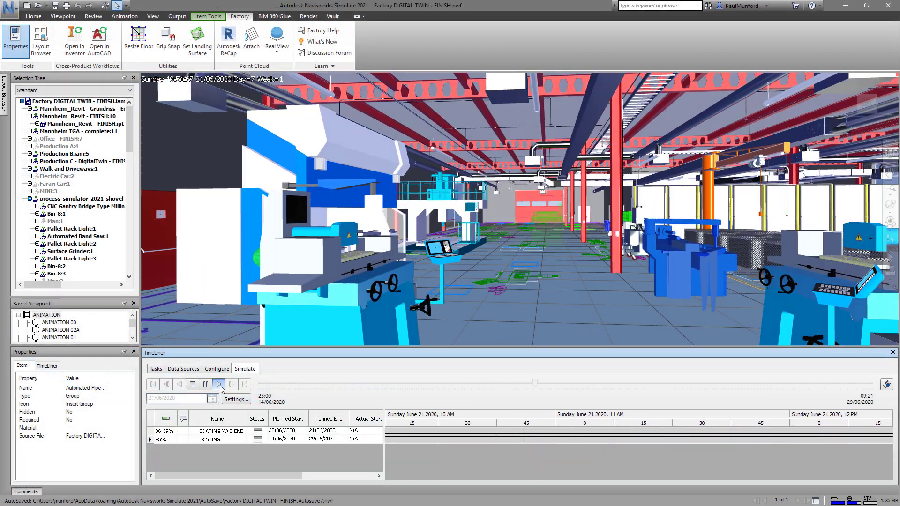
{"action": "left_click", "coordinate": [218, 384]}
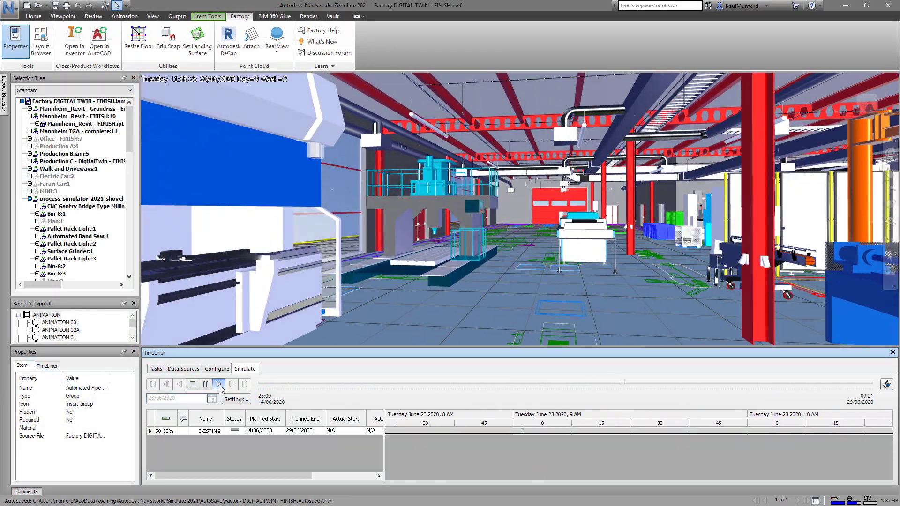
{"action": "left_click", "coordinate": [219, 384]}
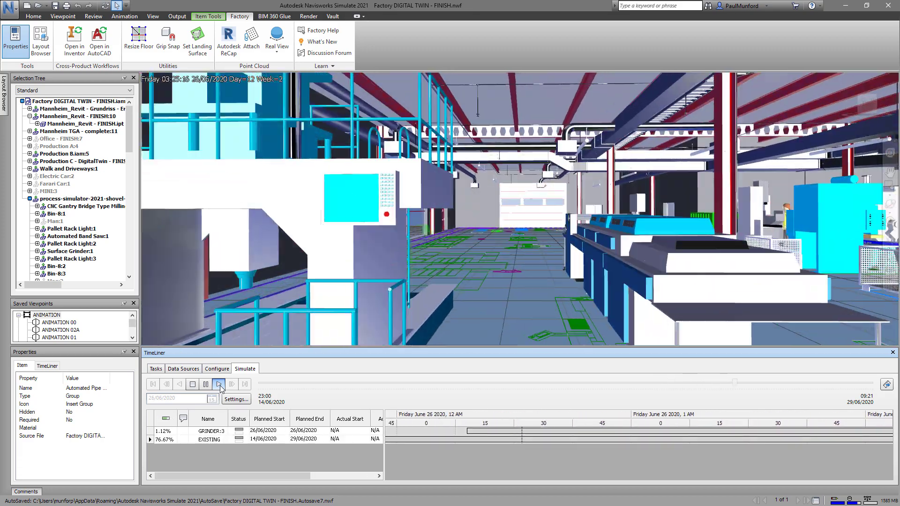
{"action": "left_click", "coordinate": [218, 385]}
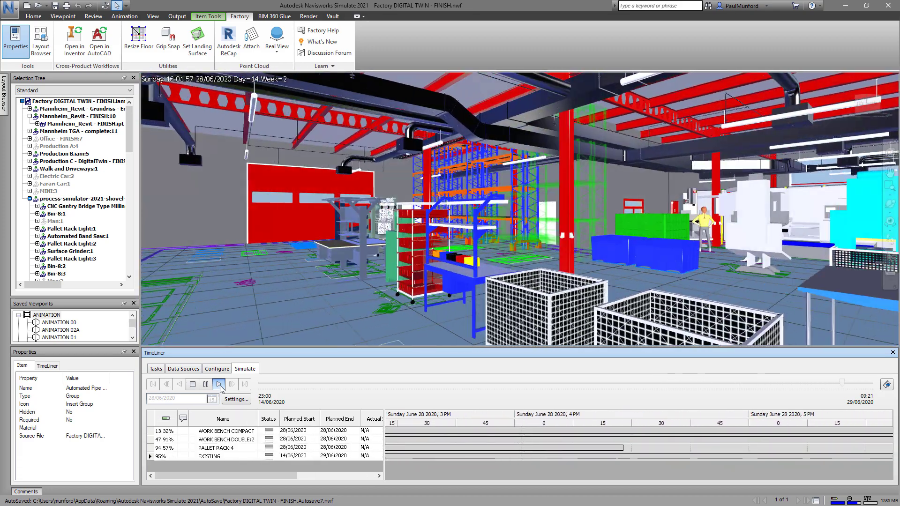